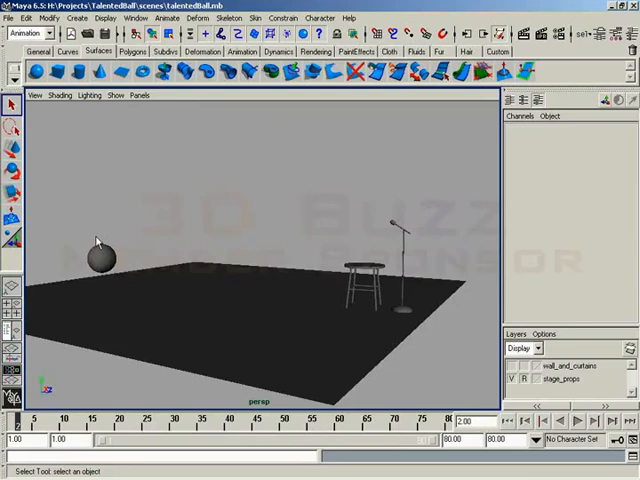
mouse_move(138, 222)
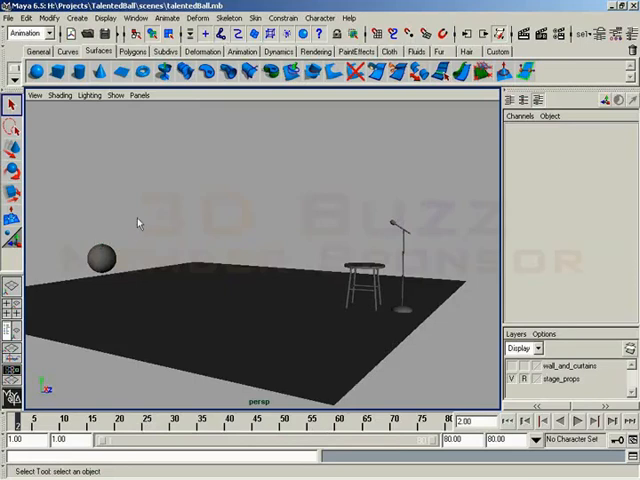
mouse_move(110, 225)
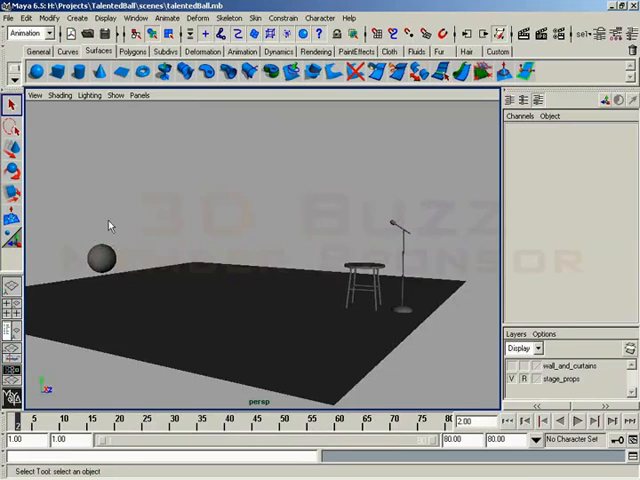
Open the Graph Editor from Window > Animation Editors.
click(137, 18)
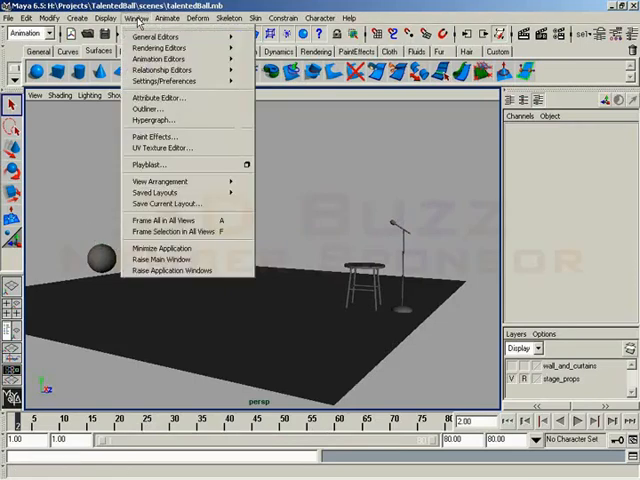
mouse_move(160, 58)
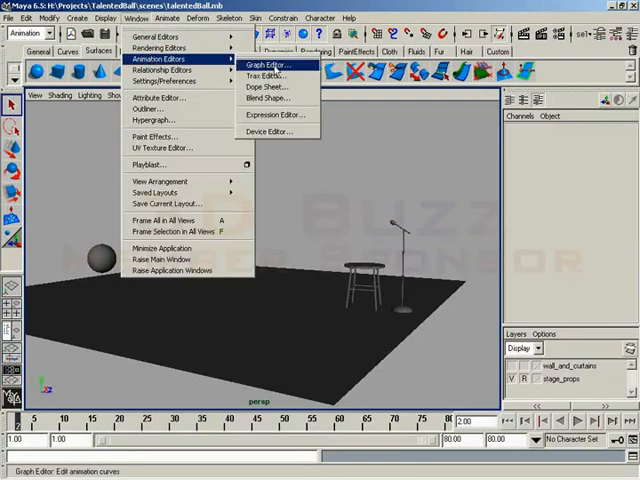
click(279, 65)
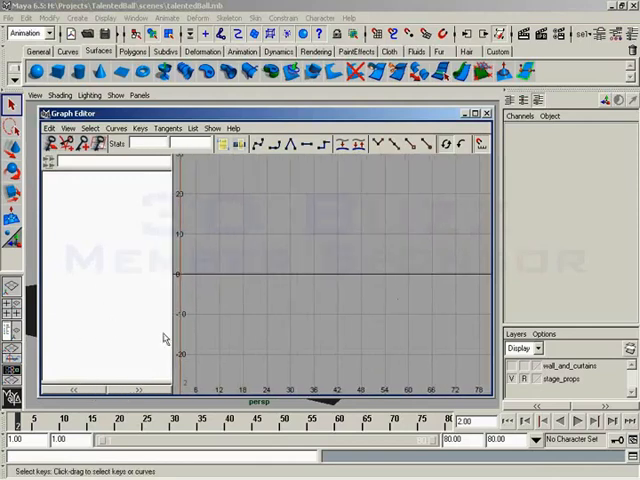
mouse_move(425, 300)
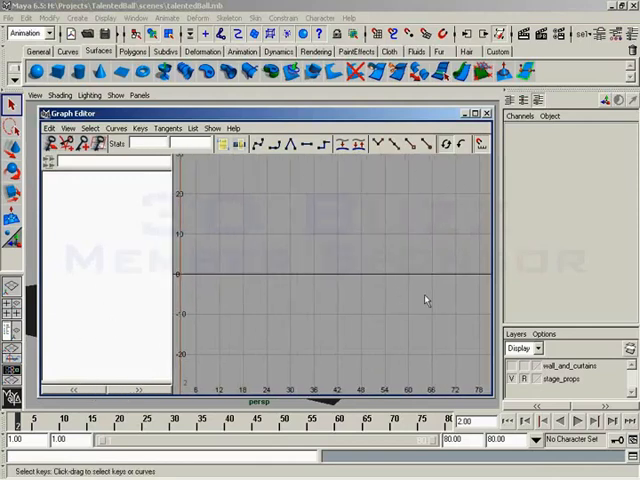
mouse_move(390, 288)
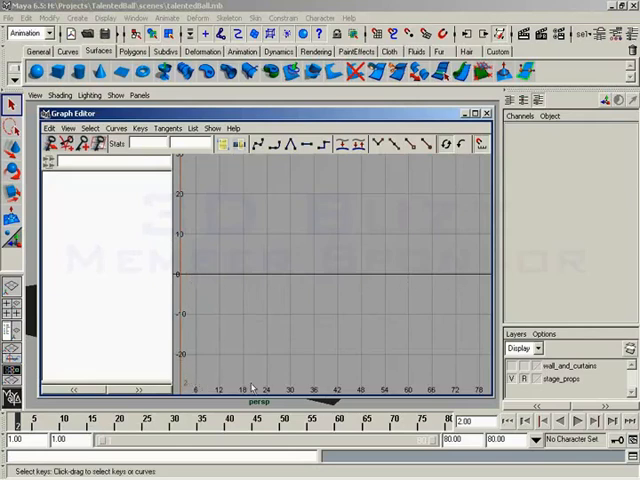
mouse_move(452, 380)
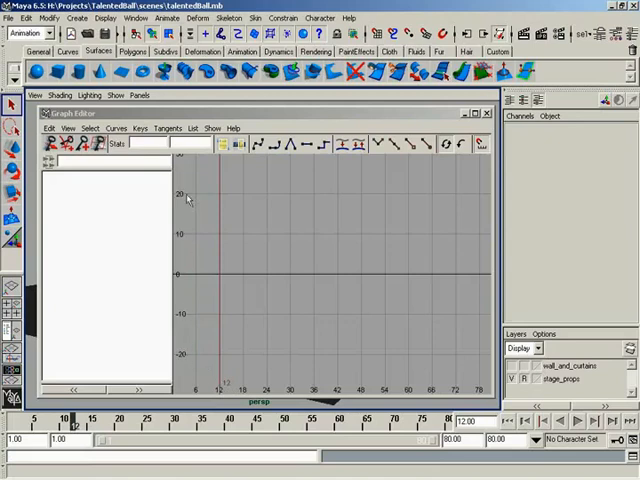
mouse_move(183, 345)
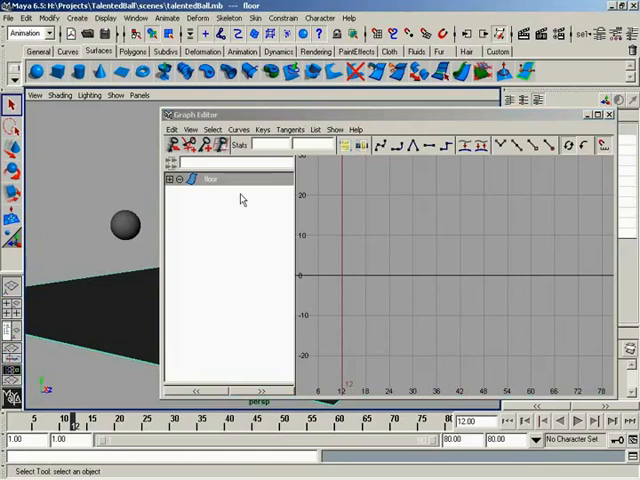
mouse_move(183, 202)
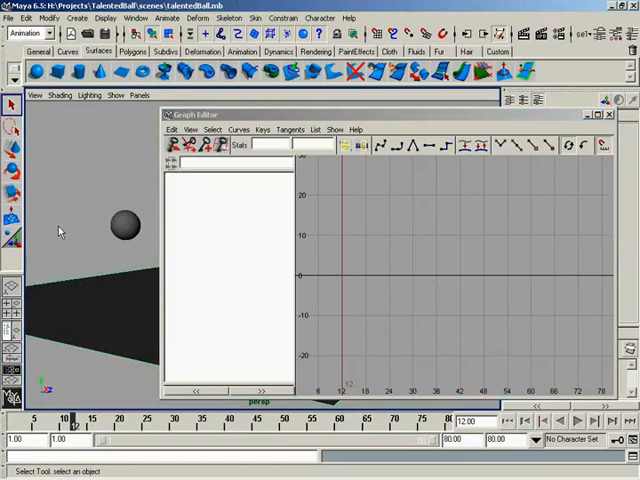
mouse_move(277, 313)
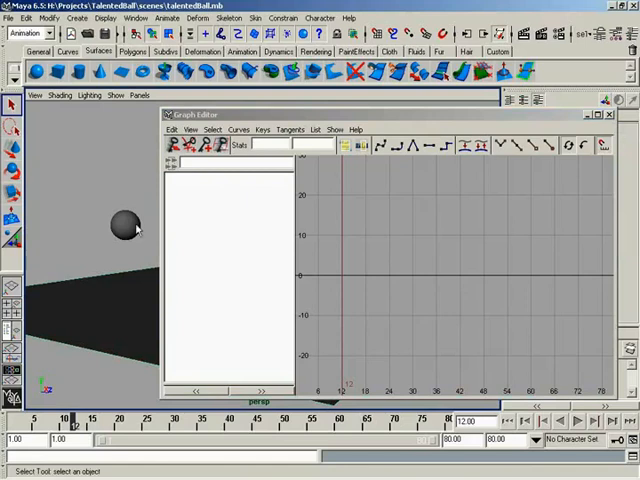
Select talentedBall to load its Translate Y and Translate Z curves into the Graph Editor.
click(125, 225)
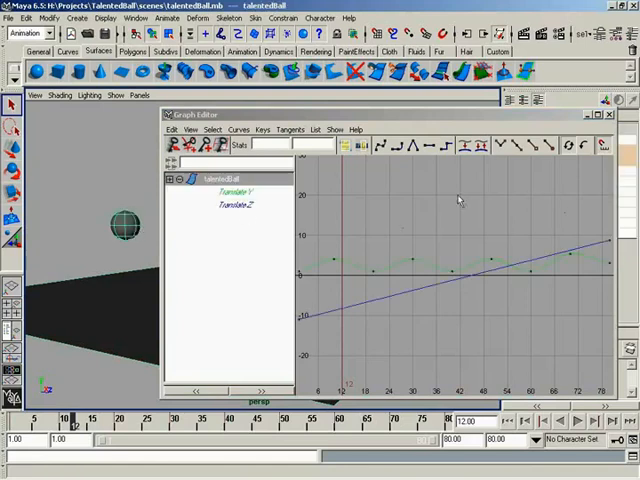
mouse_move(378, 352)
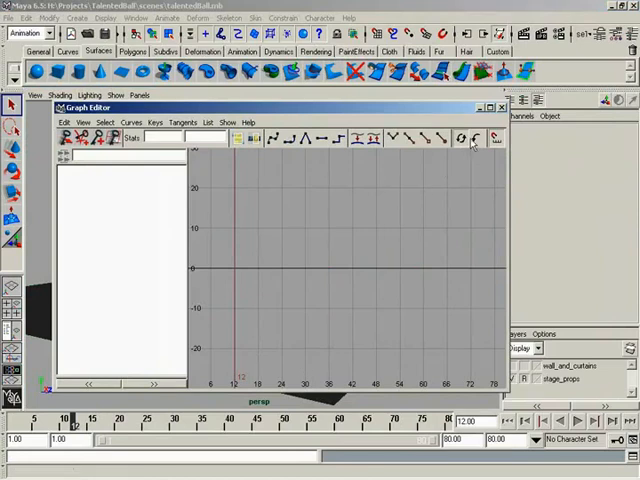
mouse_move(470, 138)
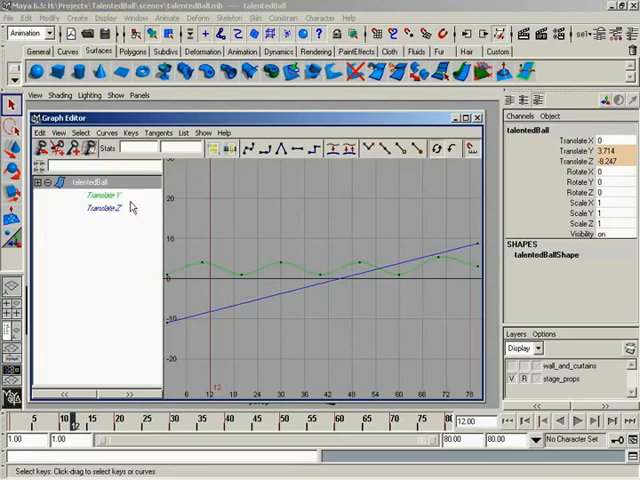
click(105, 210)
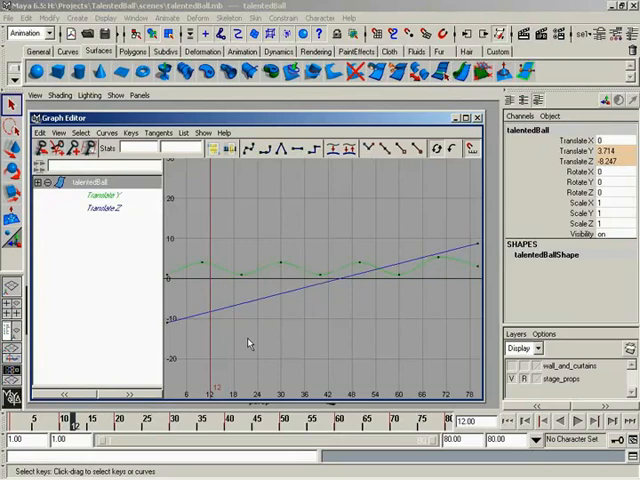
mouse_move(401, 300)
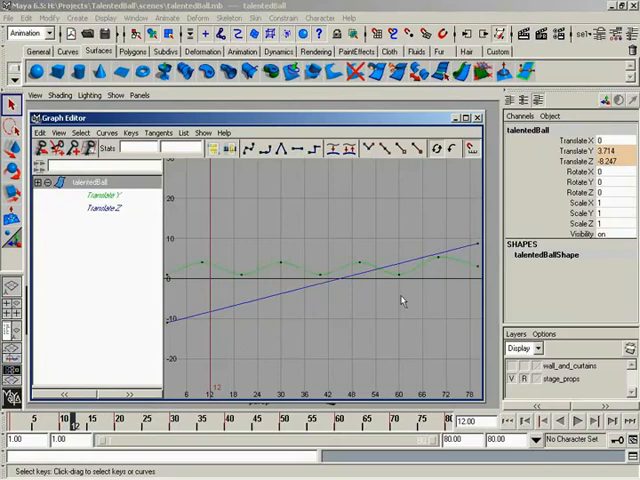
mouse_move(383, 258)
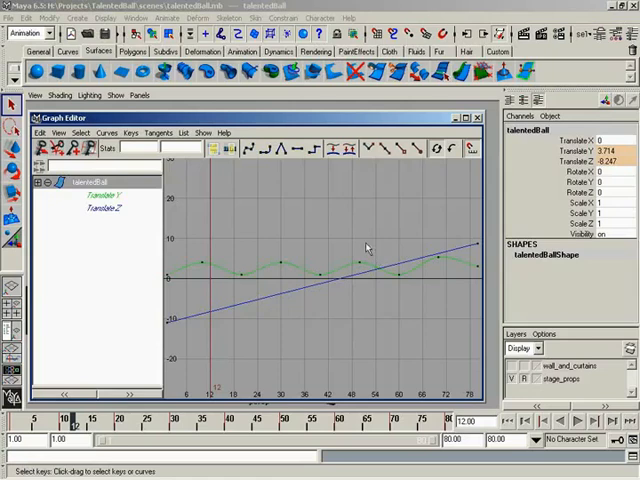
mouse_move(322, 285)
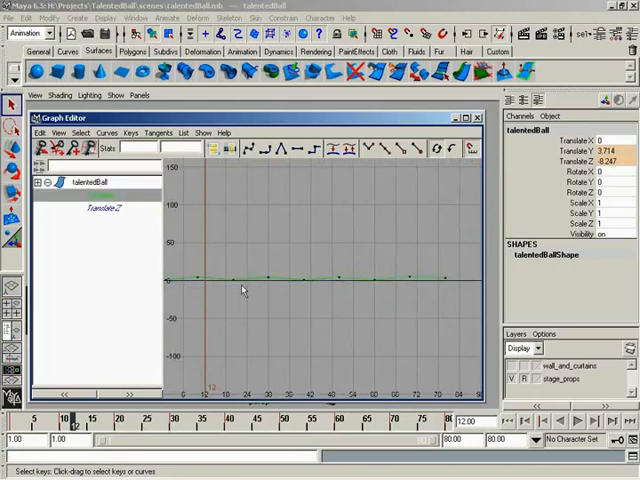
mouse_move(172, 287)
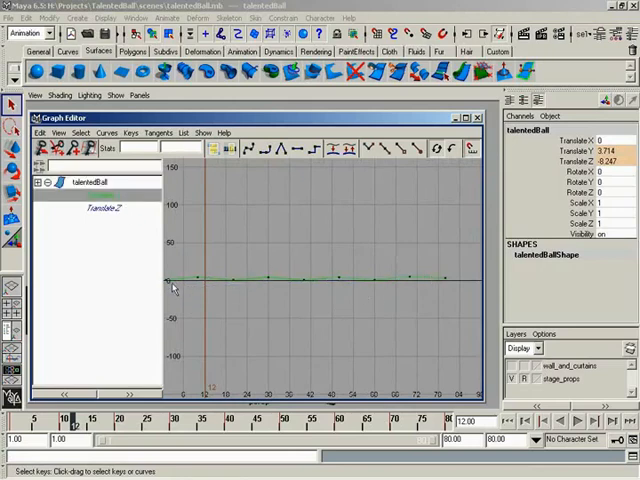
mouse_move(168, 315)
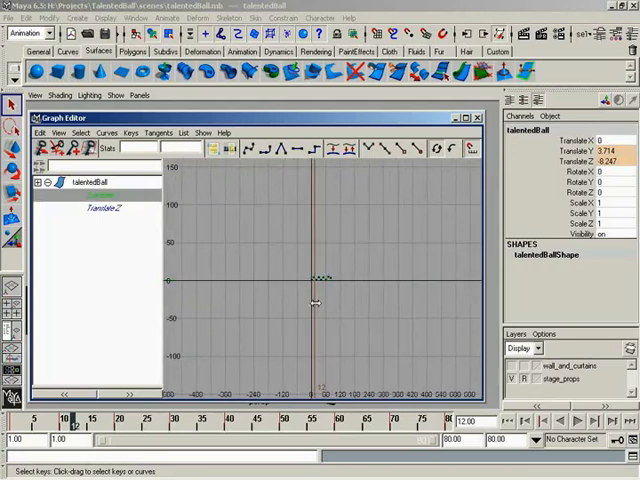
mouse_move(317, 308)
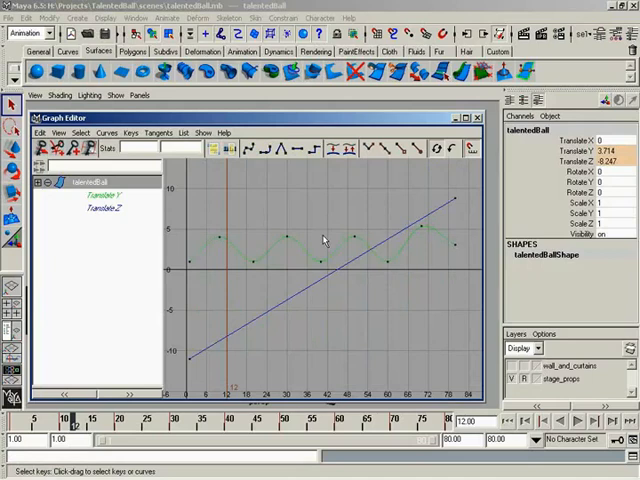
mouse_move(275, 240)
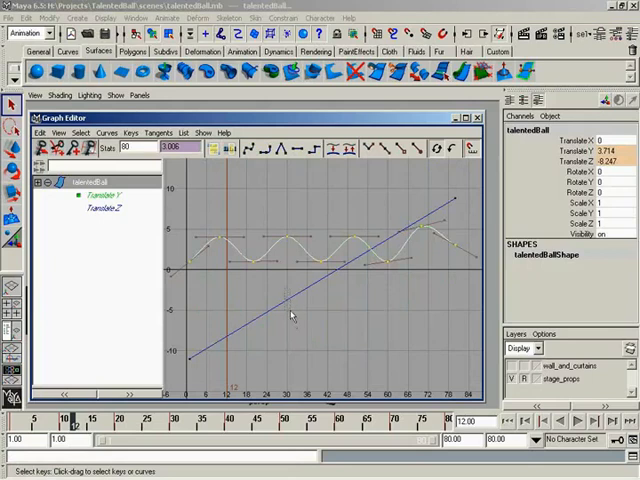
Select a key on talentedBall's Translate Y curve to display its tangent handles.
click(100, 209)
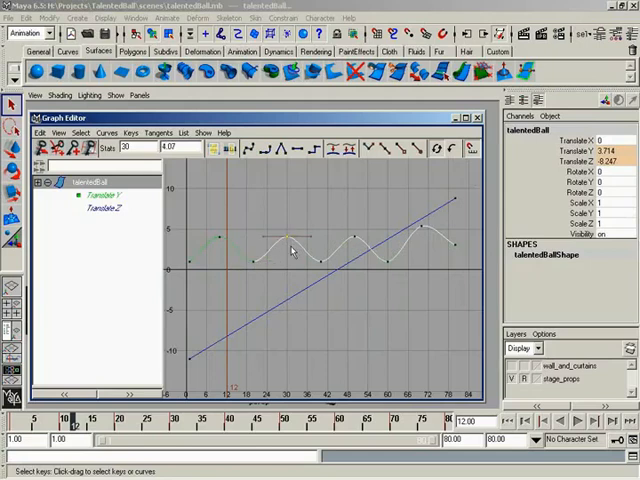
mouse_move(205, 234)
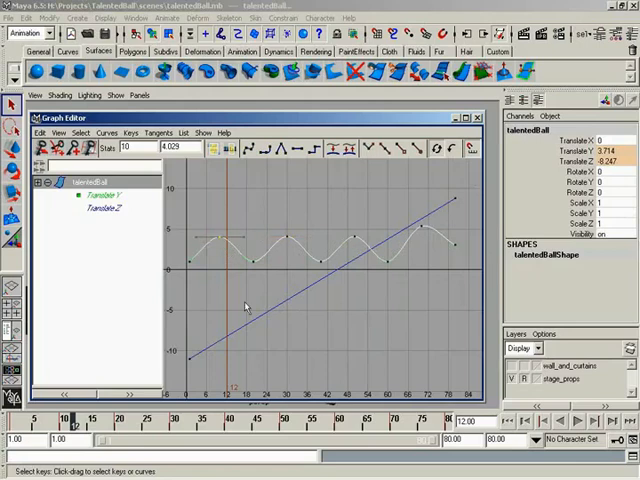
mouse_move(325, 336)
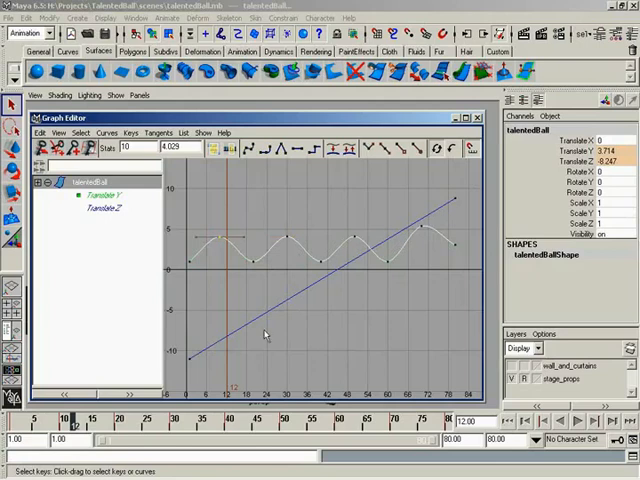
mouse_move(456, 175)
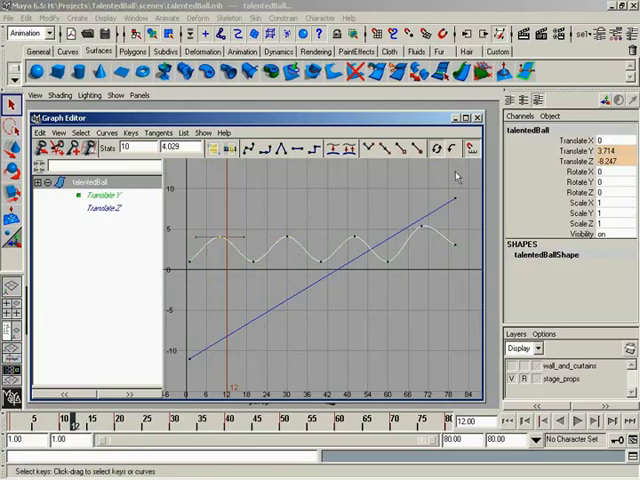